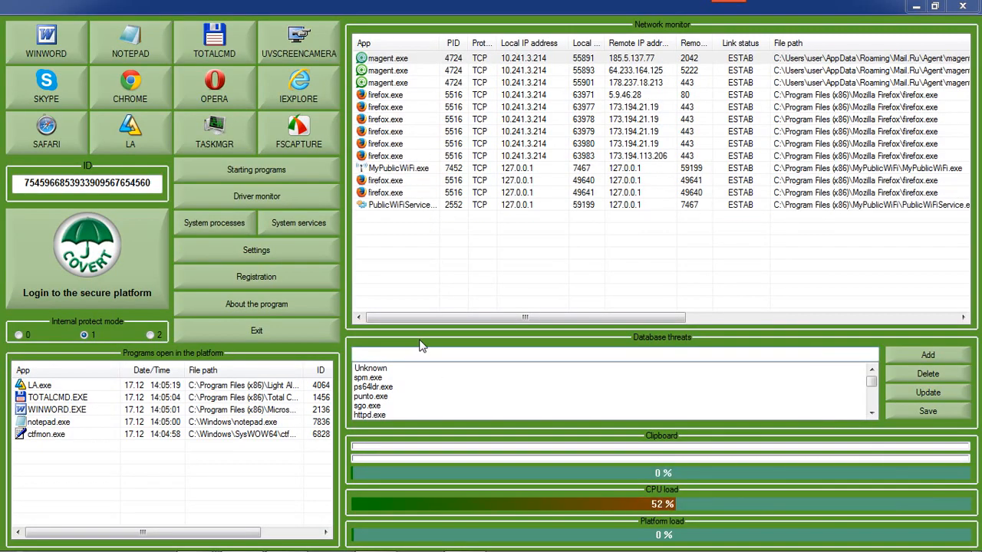
Step: Browse Covert's running system processes list, then scroll through the loaded drivers list
{"action": "left_click", "coordinate": [214, 222]}
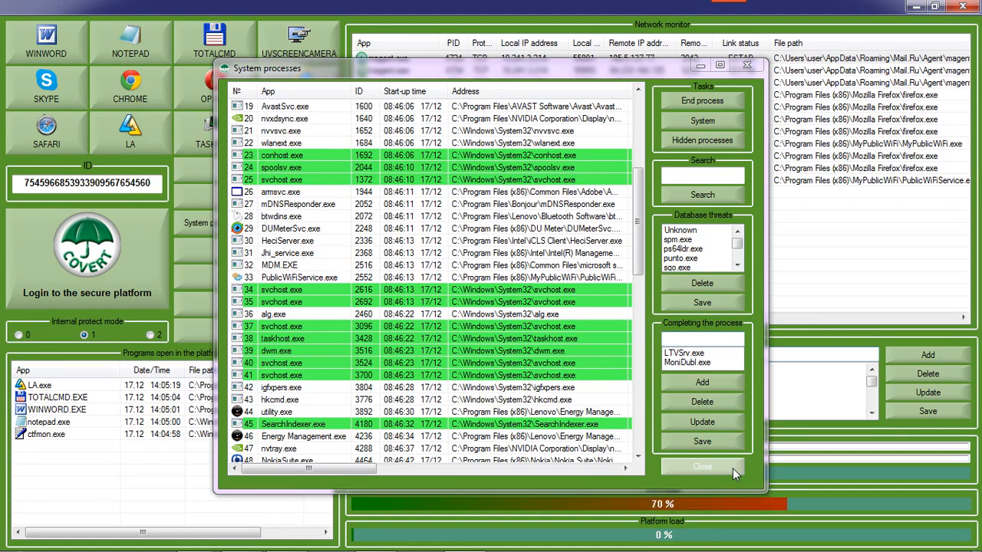
{"action": "left_click", "coordinate": [702, 467]}
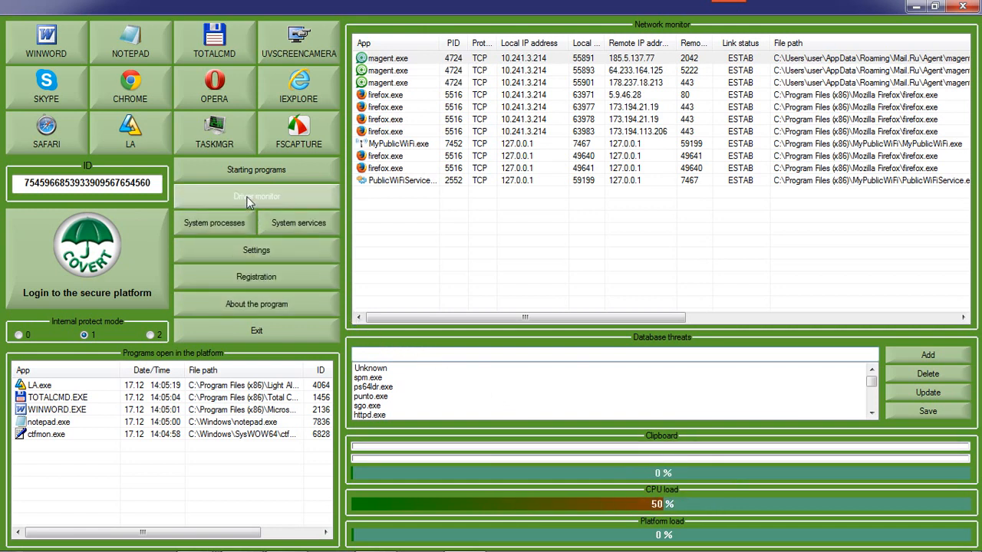
{"action": "left_click", "coordinate": [256, 196]}
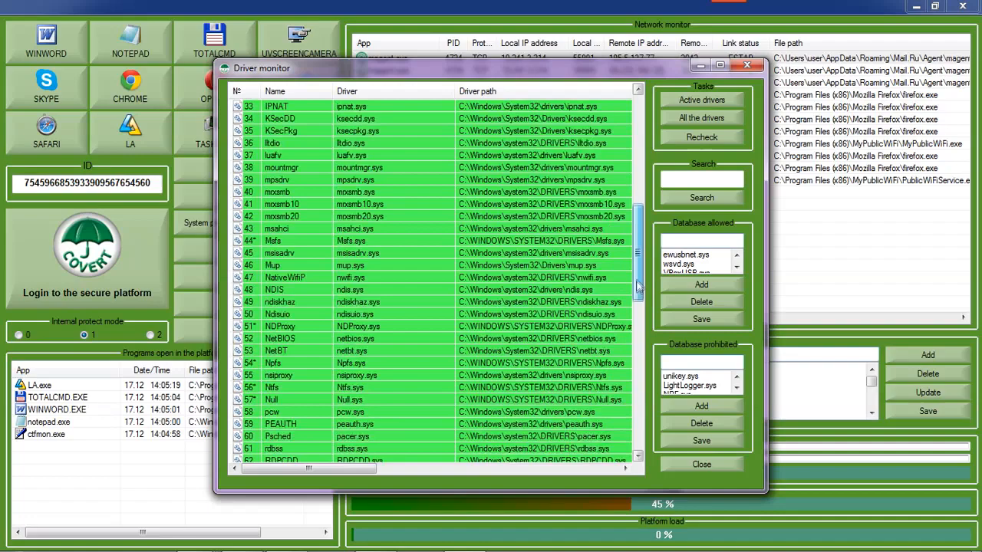
{"action": "scroll", "scroll_direction": "down", "scroll_amount": 3}
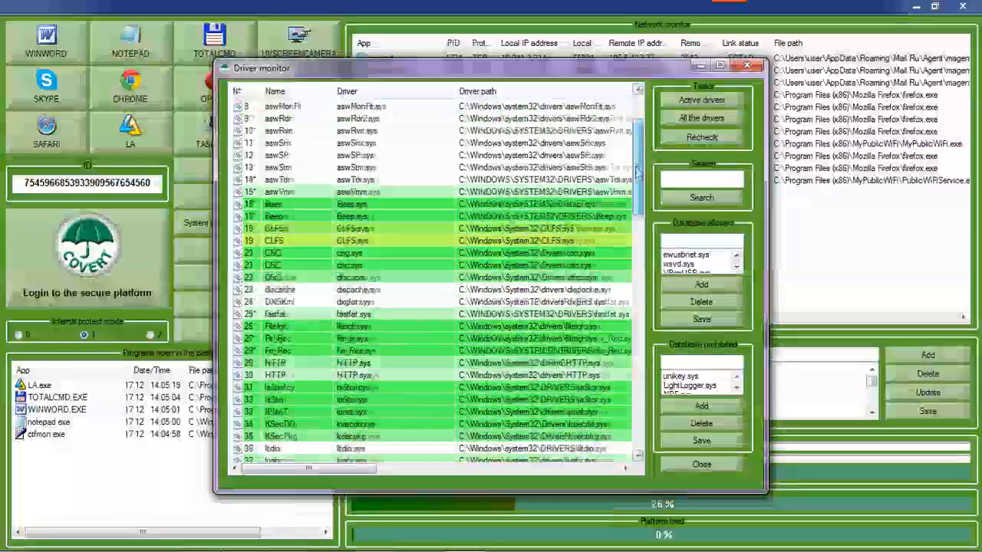
{"action": "scroll", "scroll_direction": "down", "scroll_amount": 3}
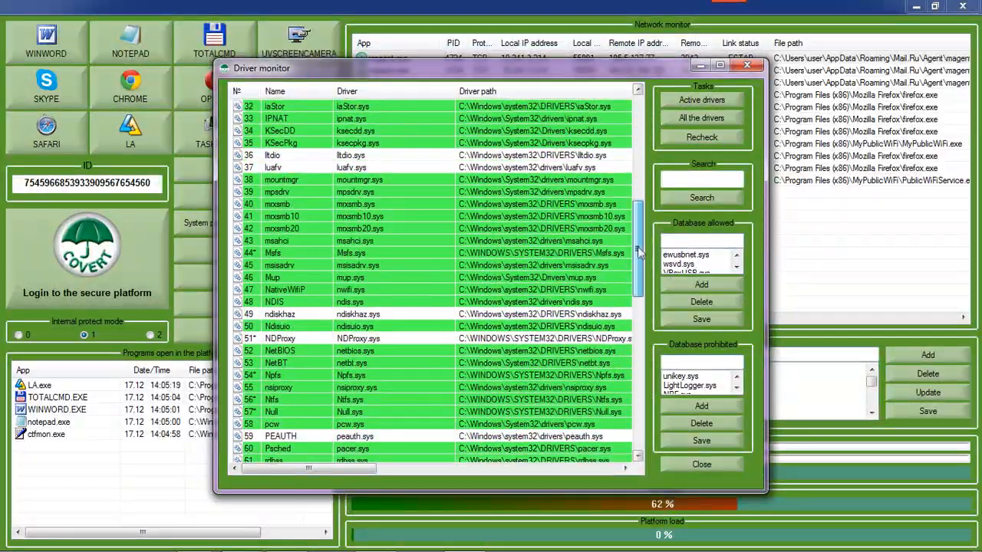
{"action": "scroll", "scroll_direction": "down", "scroll_amount": 3}
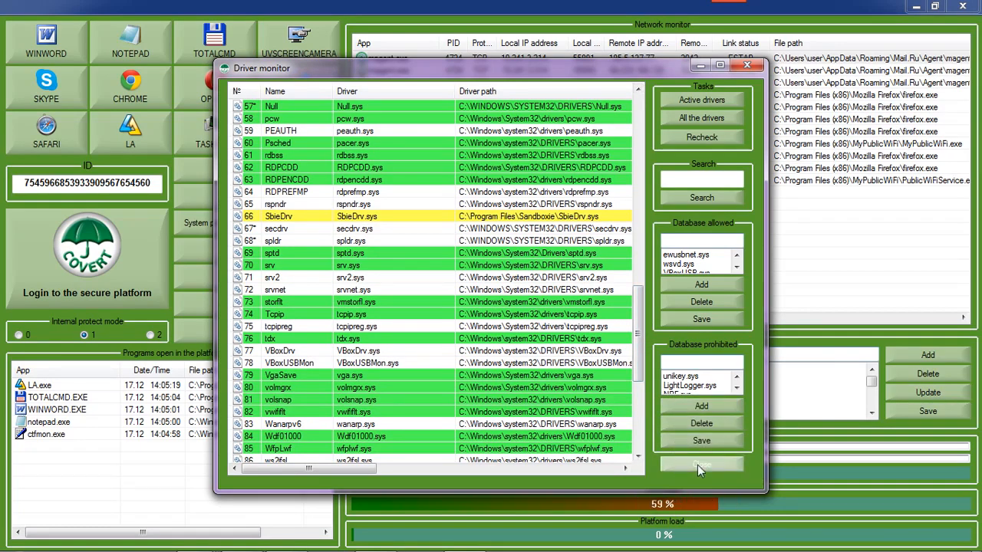
{"action": "left_click", "coordinate": [747, 65]}
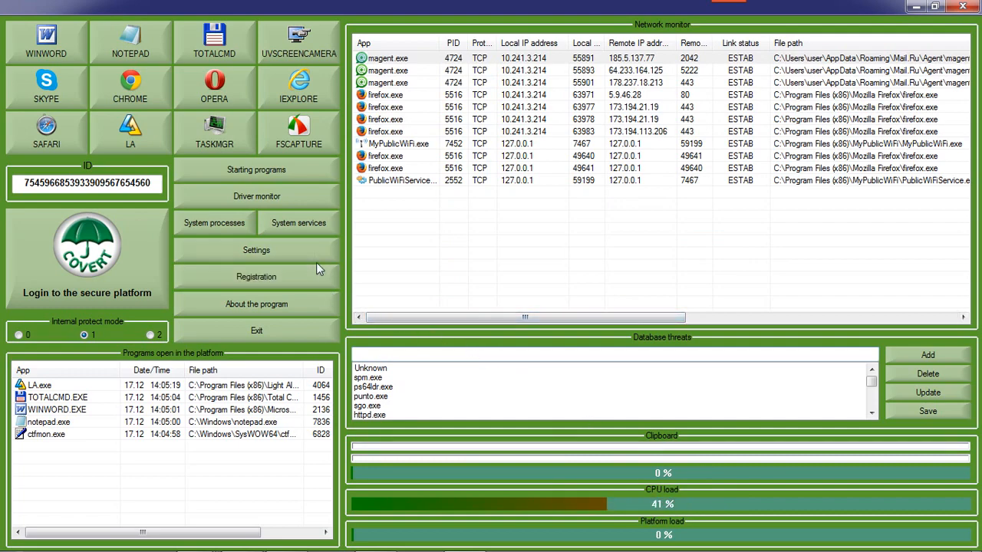
Step: List all network connections including listening ones, then restore the window from full screen
{"action": "left_click", "coordinate": [256, 250]}
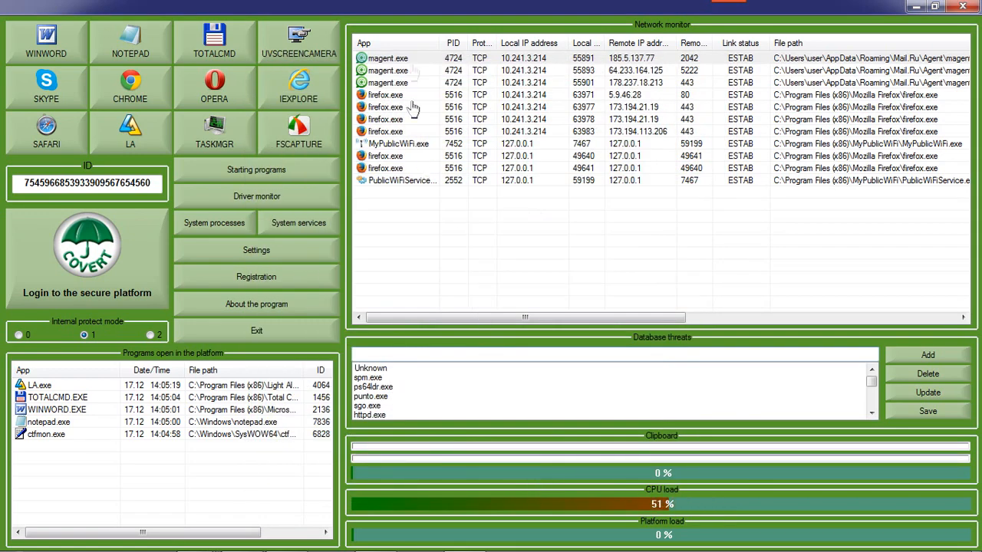
{"action": "left_click", "coordinate": [387, 57]}
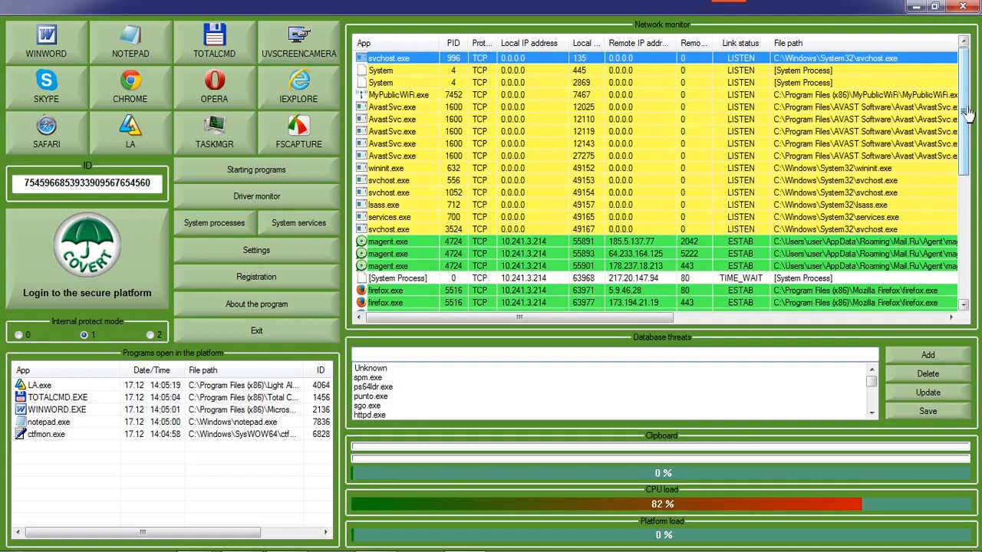
{"action": "scroll", "scroll_direction": "down", "scroll_amount": 3}
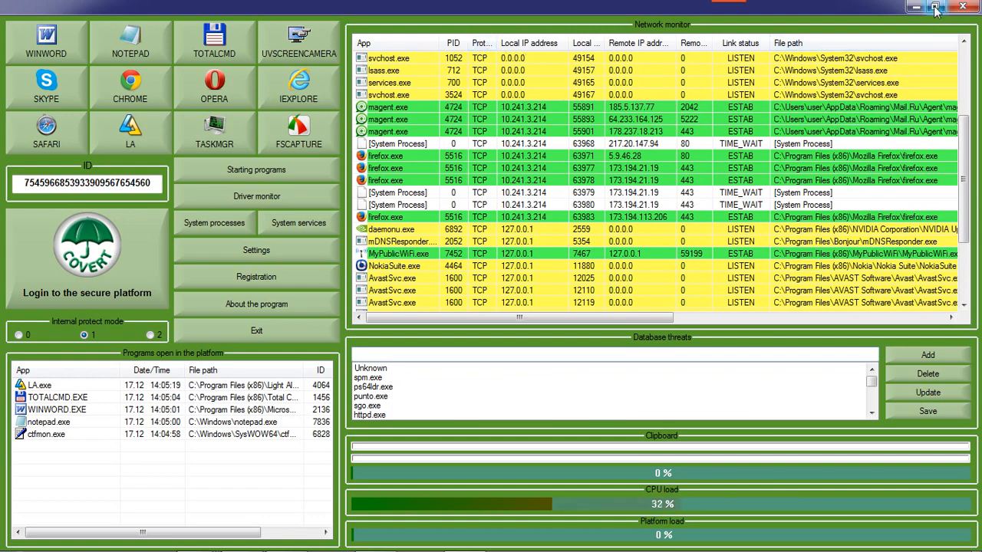
{"action": "left_click", "coordinate": [934, 7]}
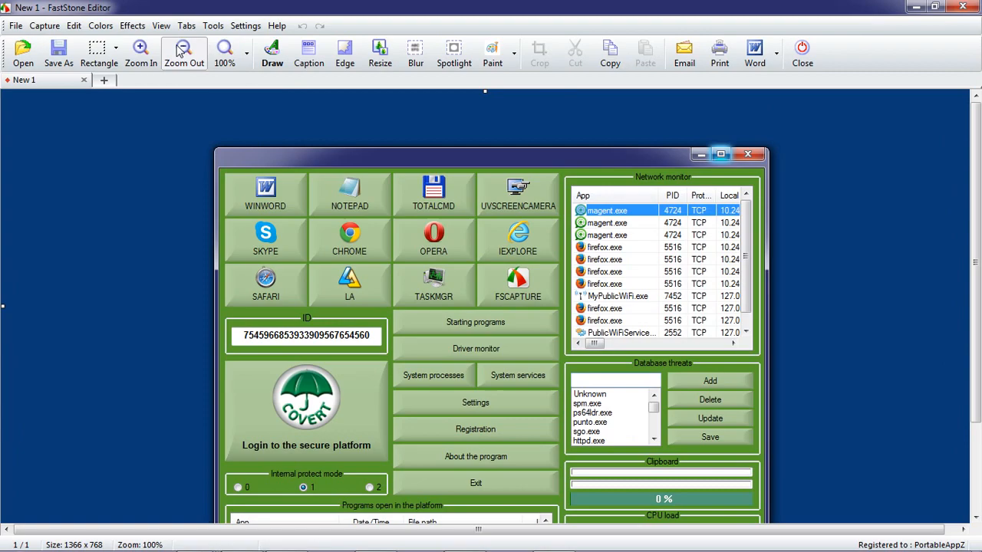
Step: Zoom out of the Covert window screenshot, then capture the full screen again
{"action": "left_click", "coordinate": [183, 52]}
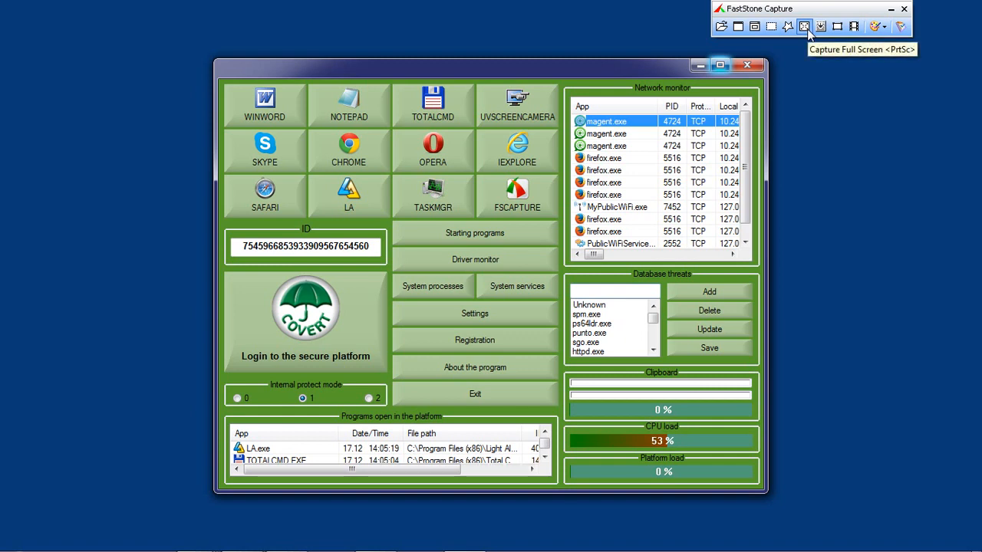
{"action": "left_click", "coordinate": [803, 26]}
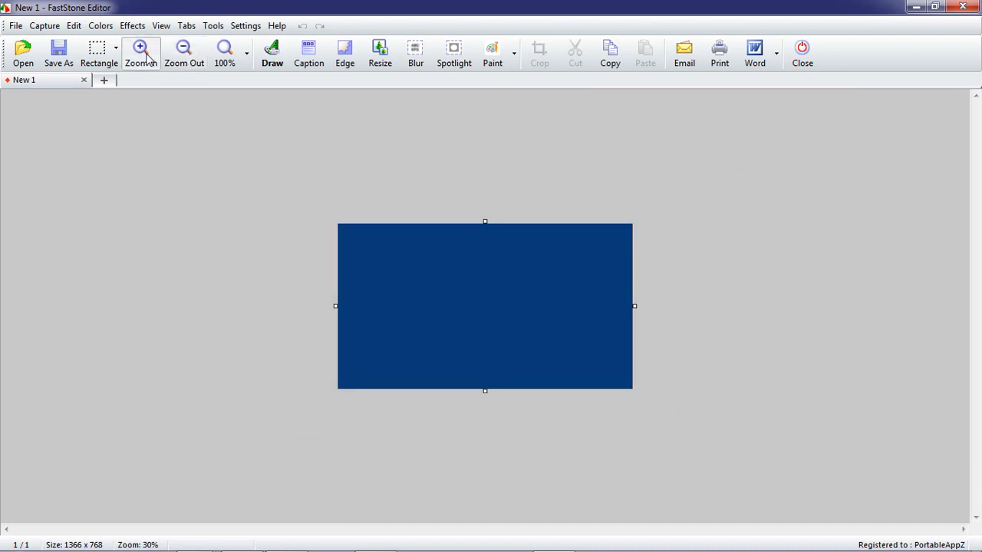
Step: Zoom in twice on the blank blue full-screen capture to inspect it
{"action": "left_click", "coordinate": [140, 53]}
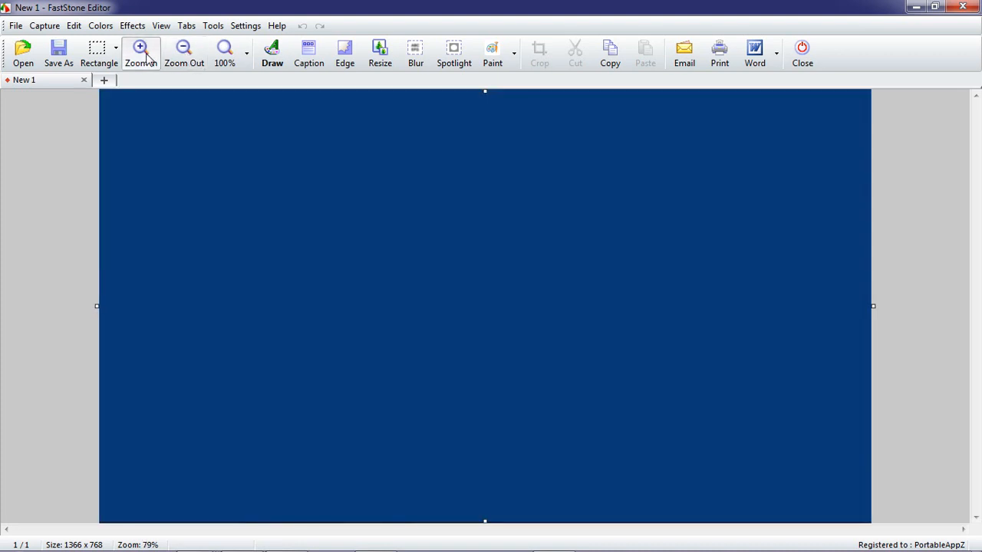
{"action": "left_click", "coordinate": [184, 54]}
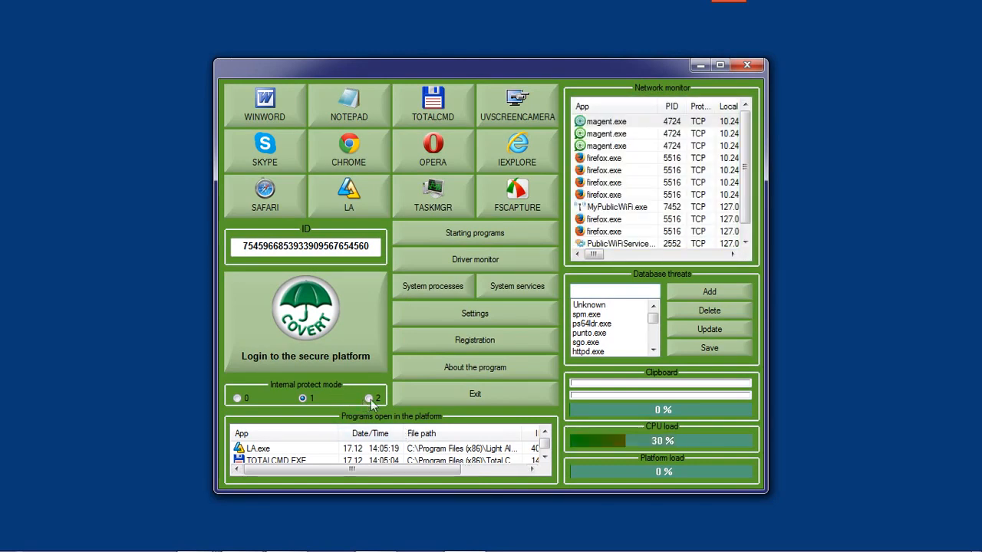
{"action": "left_click", "coordinate": [369, 398]}
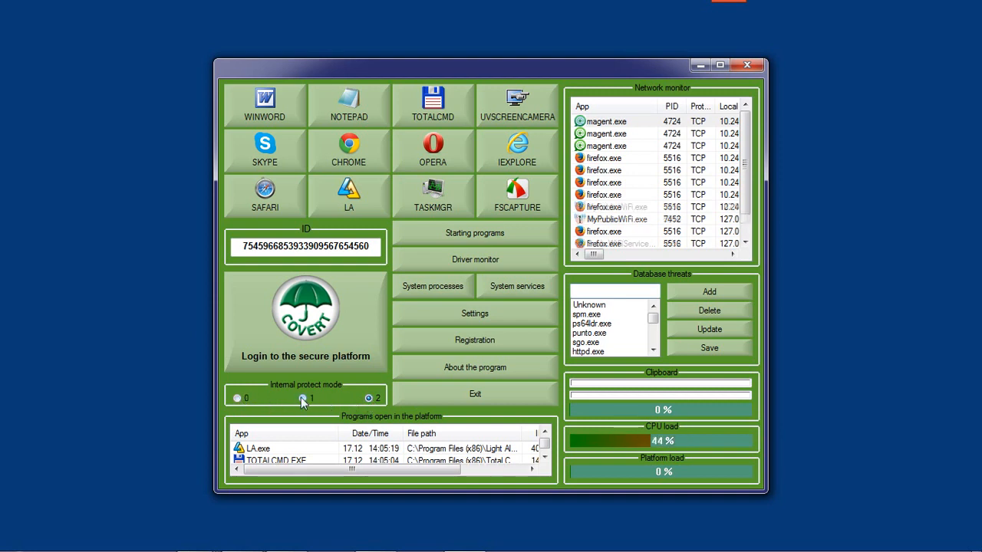
{"action": "left_click", "coordinate": [302, 398]}
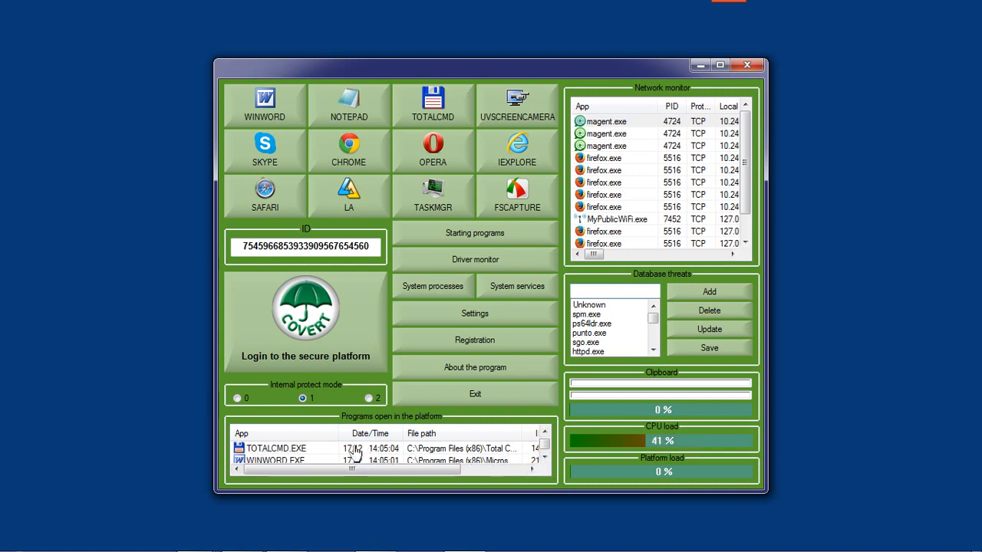
{"action": "right_click", "coordinate": [276, 447]}
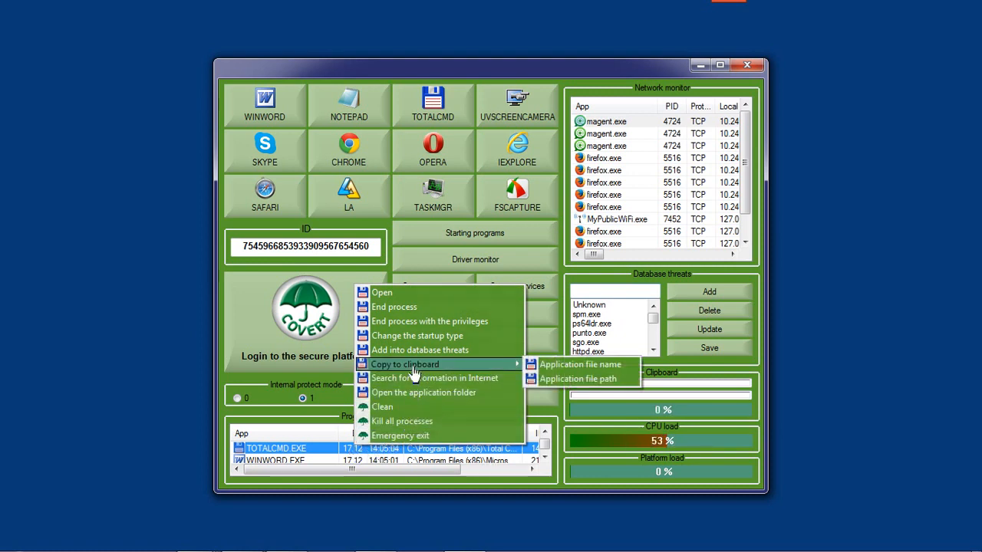
{"action": "mouse_move", "coordinate": [410, 70]}
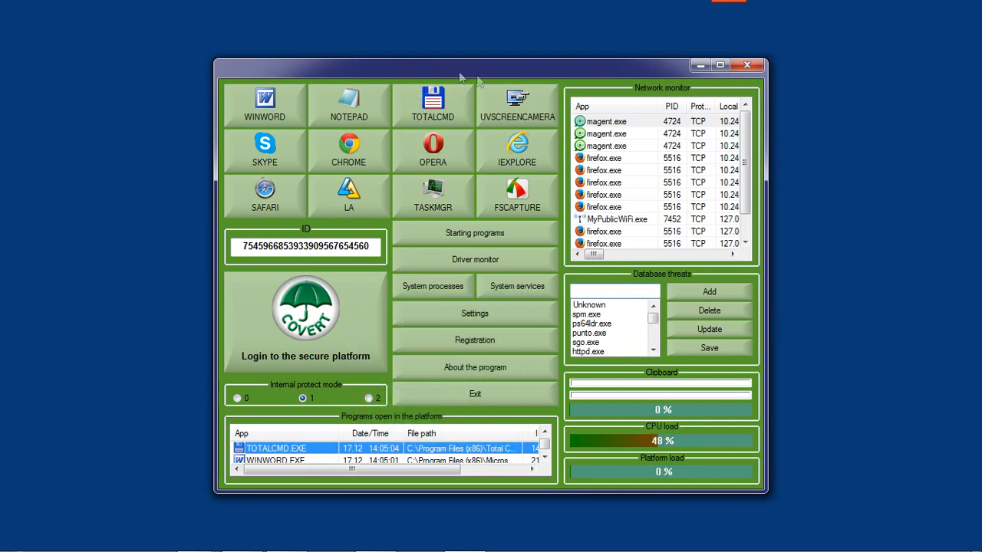
{"action": "right_click", "coordinate": [606, 157]}
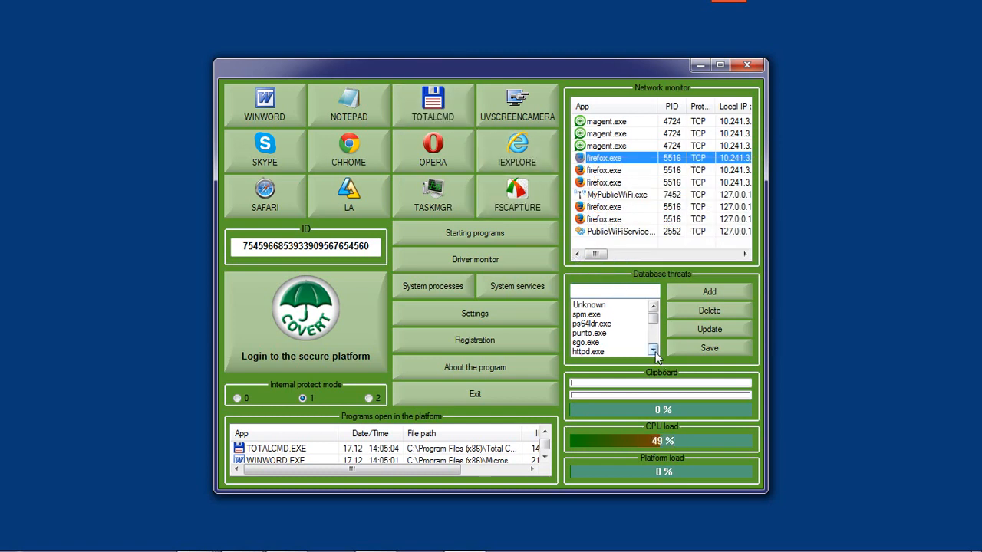
{"action": "left_click", "coordinate": [653, 351]}
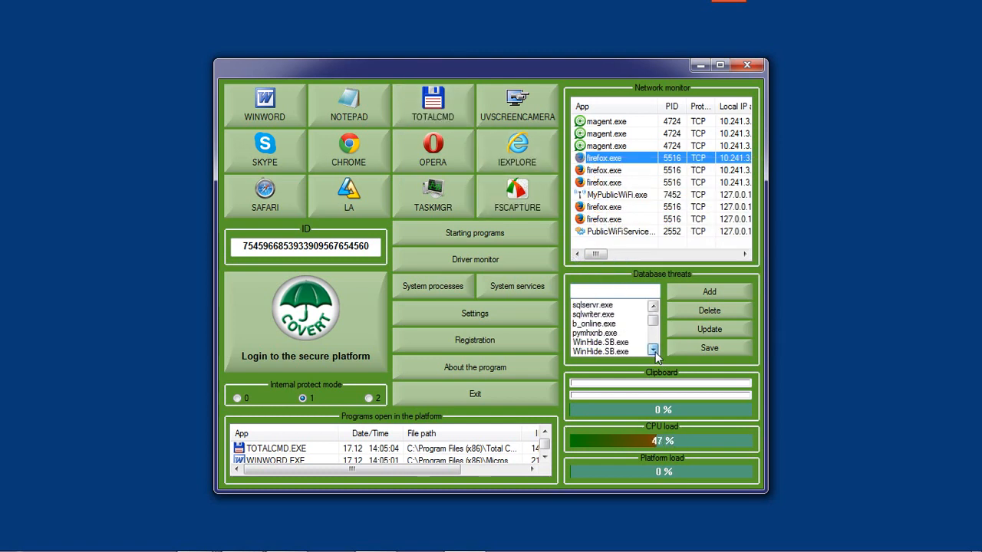
{"action": "left_click", "coordinate": [653, 350]}
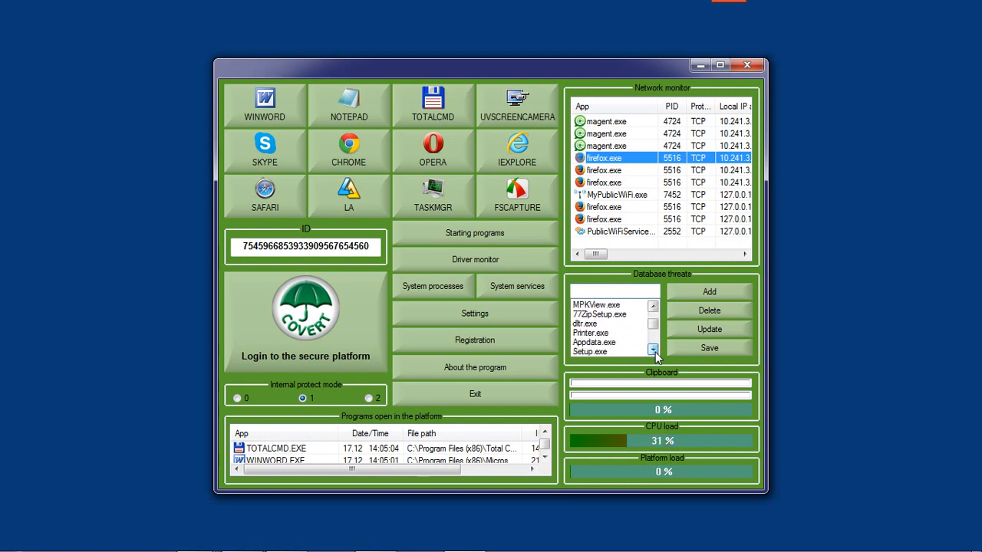